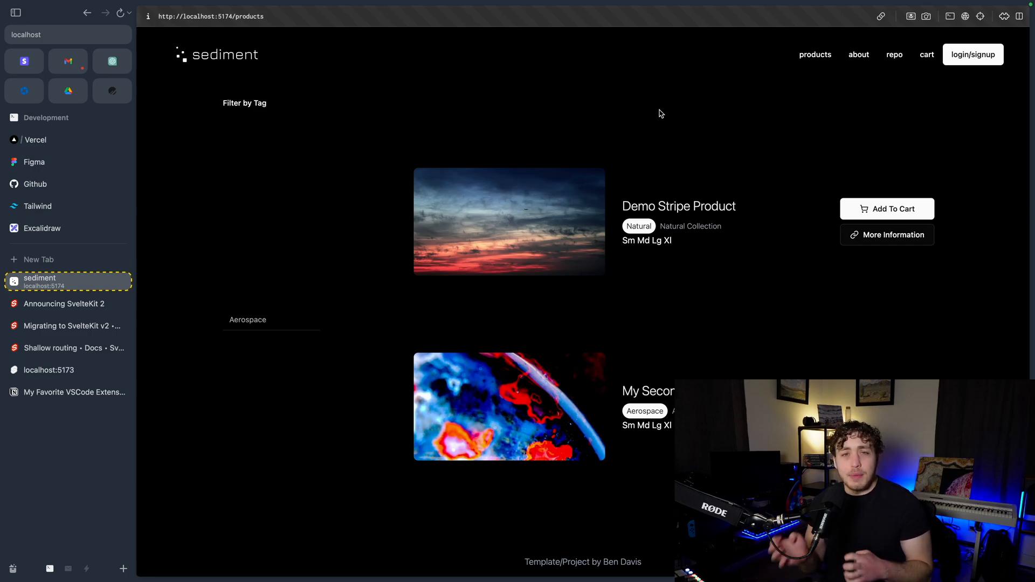
mouse_move(837, 224)
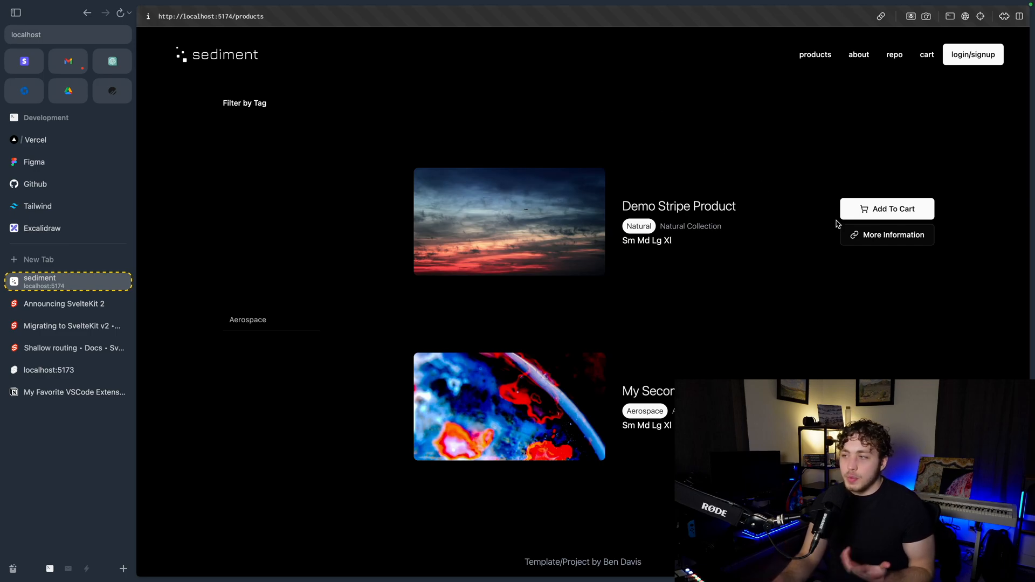
- Open the Demo Stripe Product modal showing its 12 x 12 size and $50 price
left_click(886, 234)
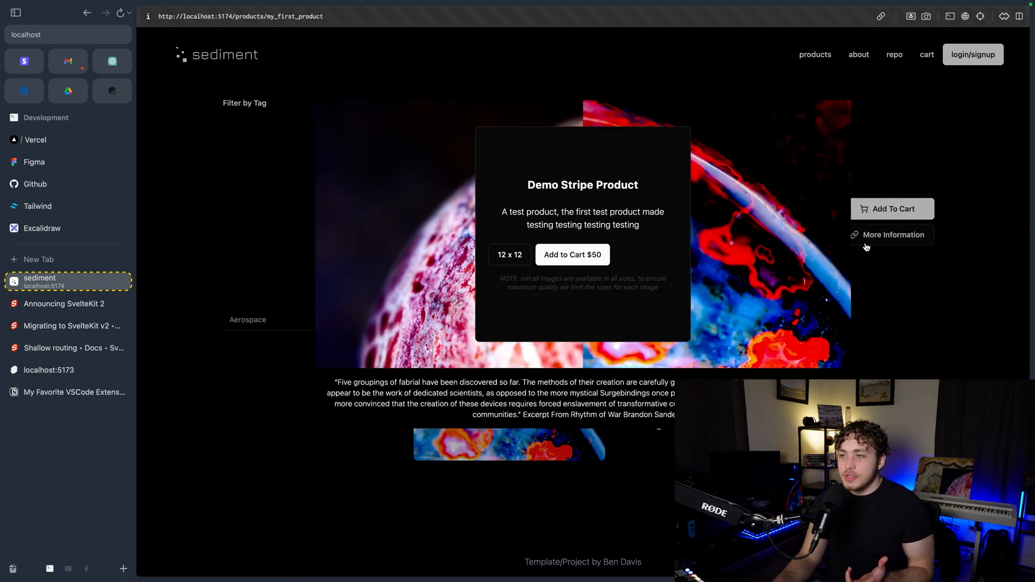
mouse_move(406, 253)
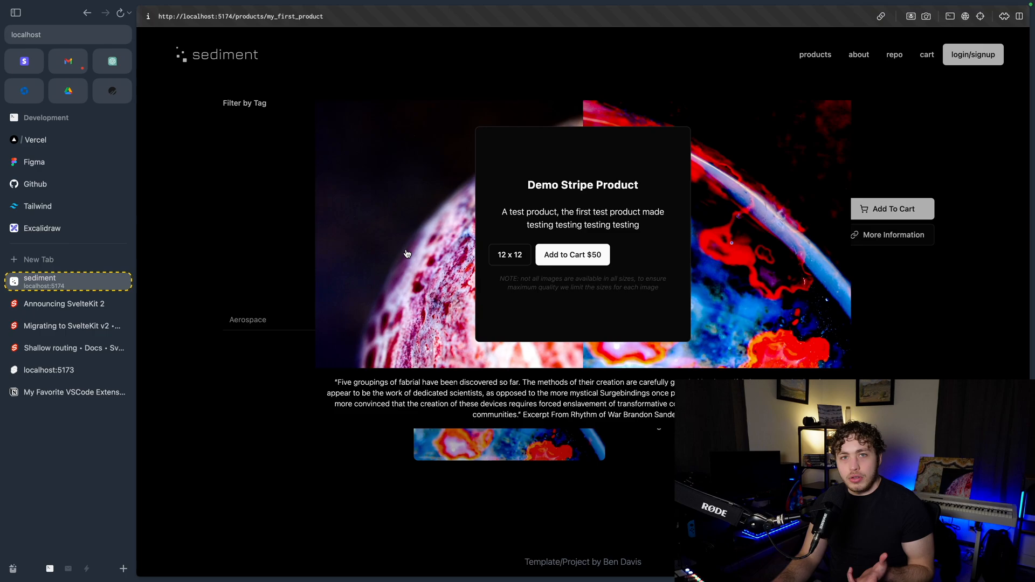
mouse_move(434, 291)
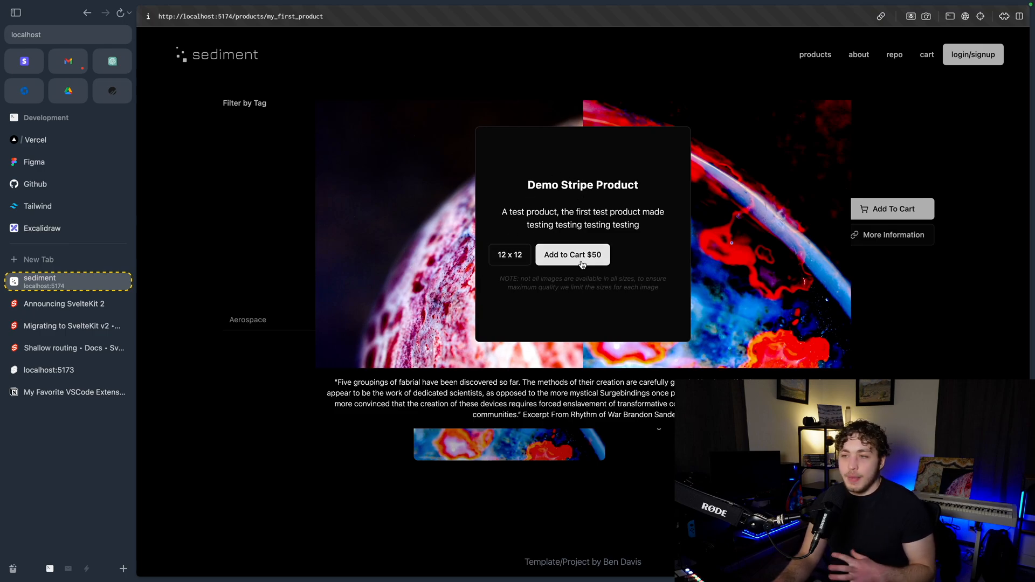
mouse_move(524, 268)
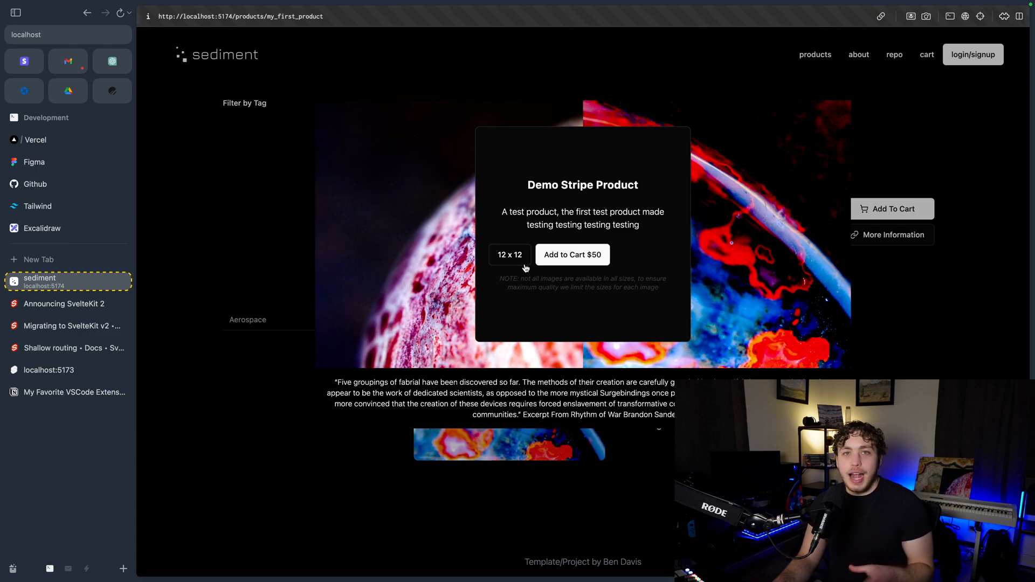
mouse_move(897, 163)
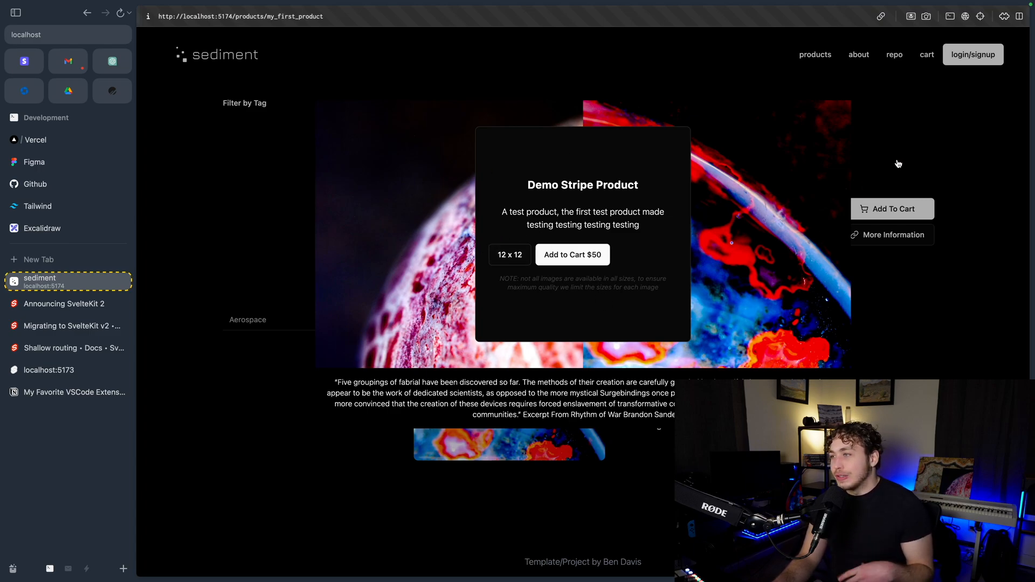
mouse_move(813, 187)
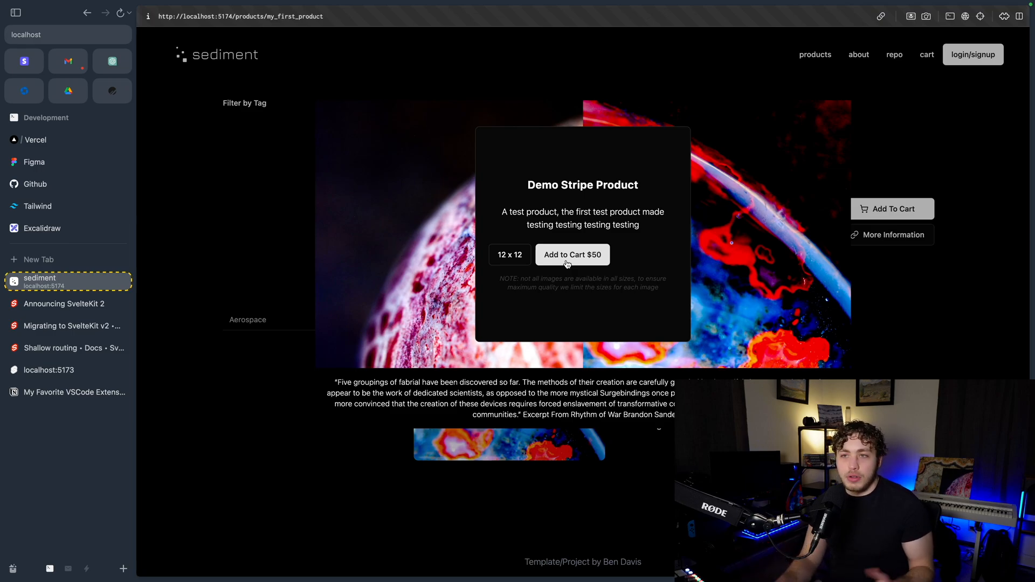
mouse_move(509, 255)
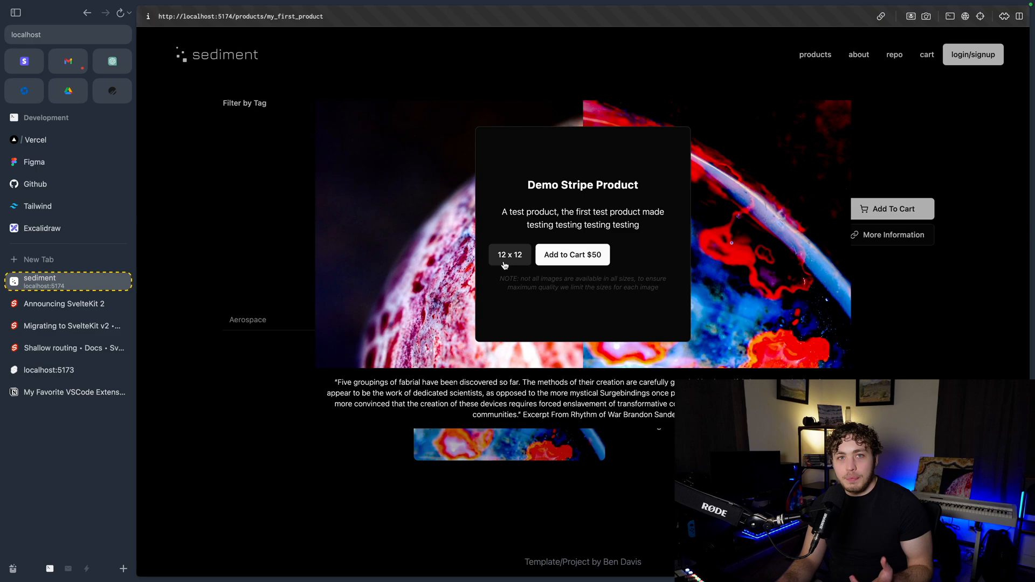
mouse_move(242, 24)
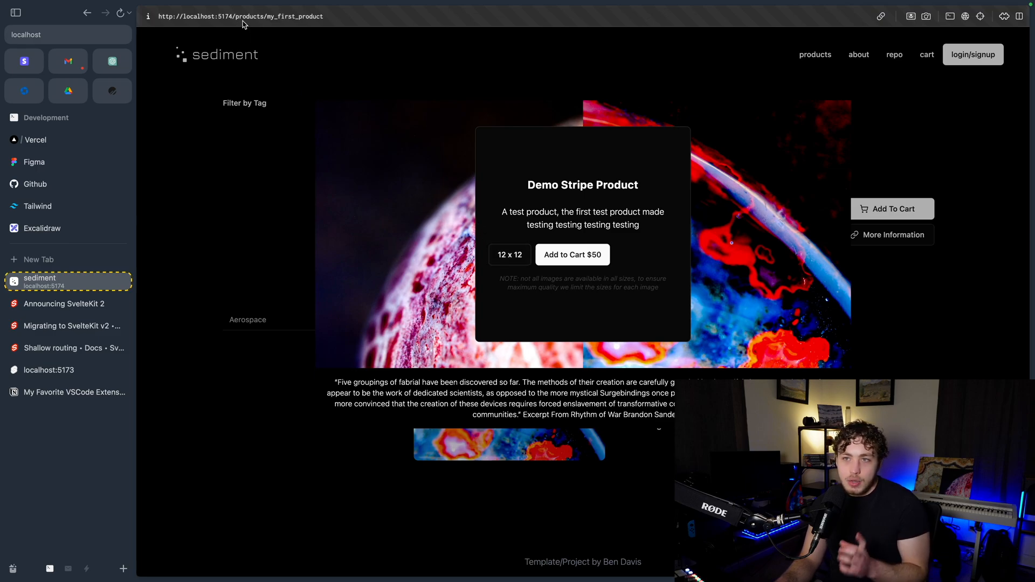
mouse_move(220, 41)
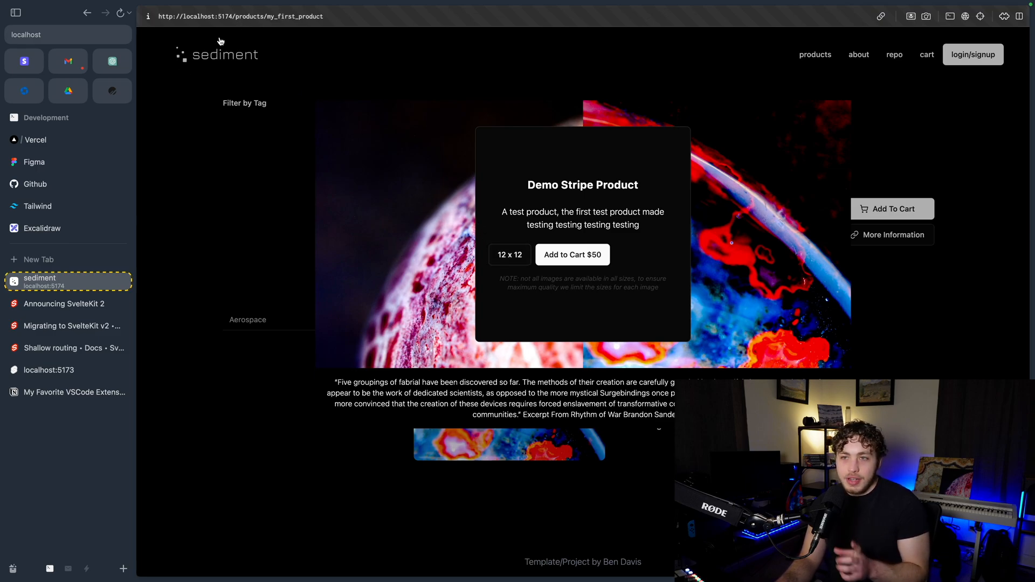
mouse_move(258, 25)
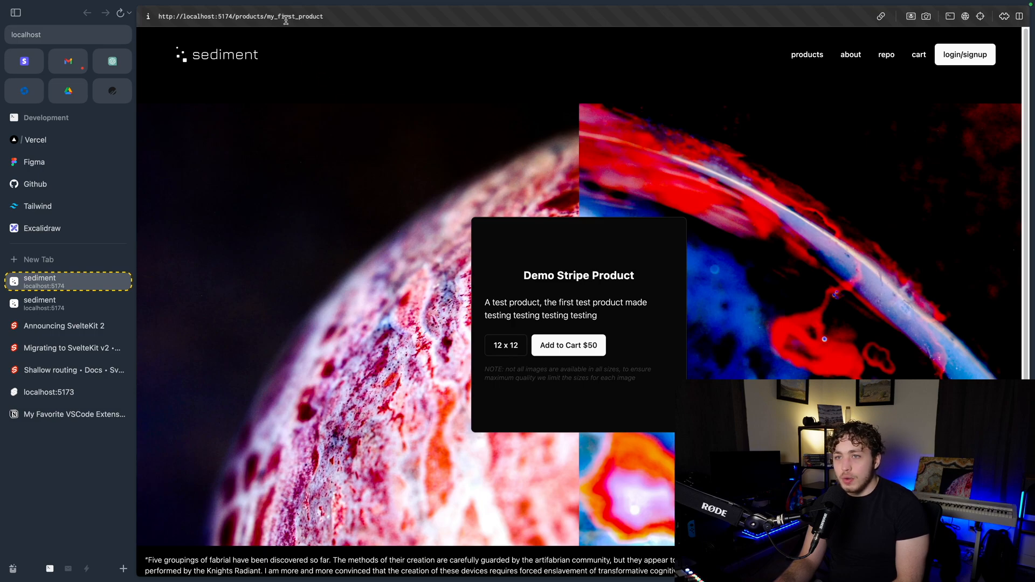
mouse_move(68, 259)
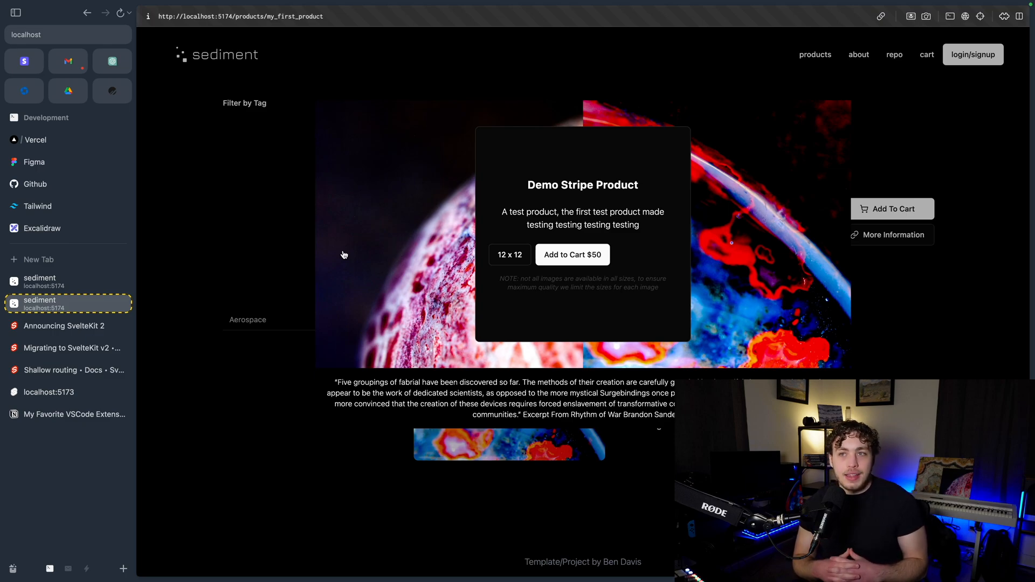
mouse_move(332, 170)
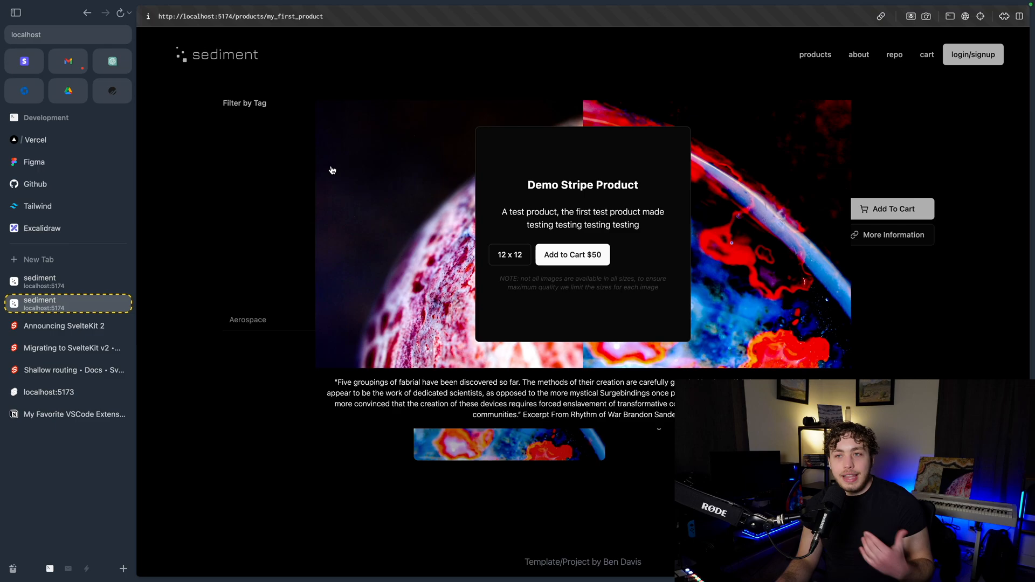
mouse_move(283, 21)
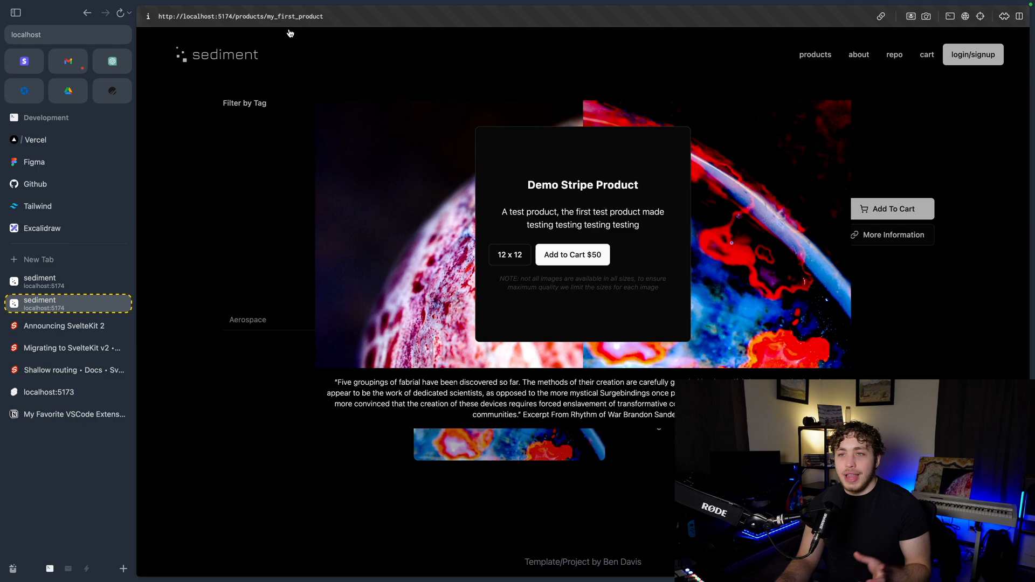
mouse_move(261, 192)
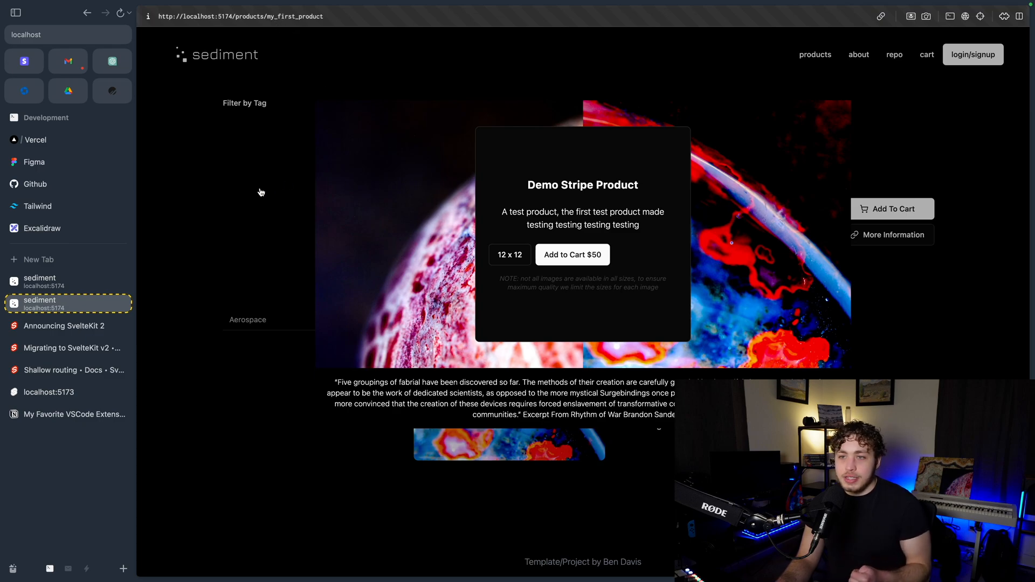
- Dismiss the product modal, then reopen the Demo Stripe Product popup from the products page
left_click(86, 16)
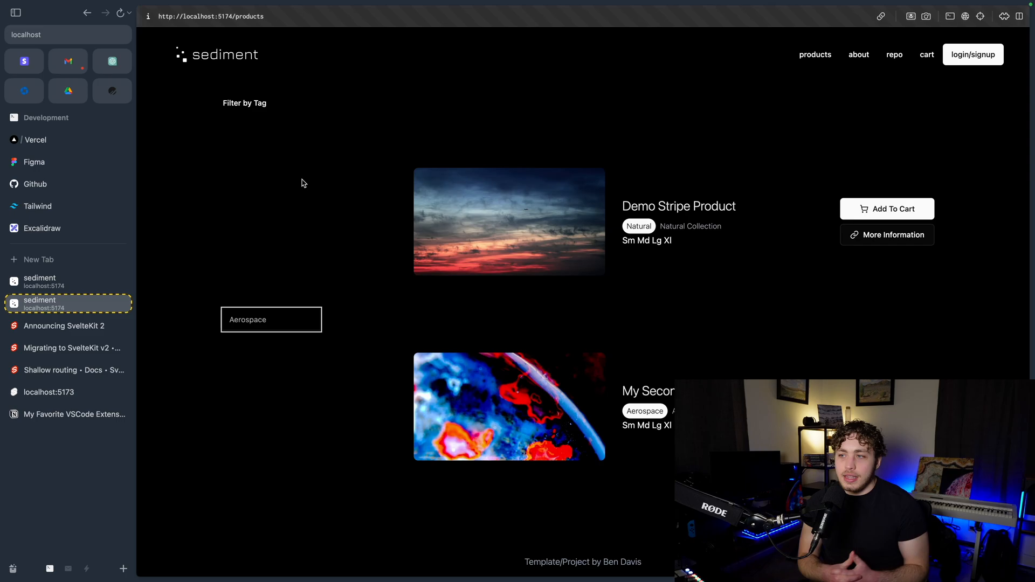
mouse_move(593, 308)
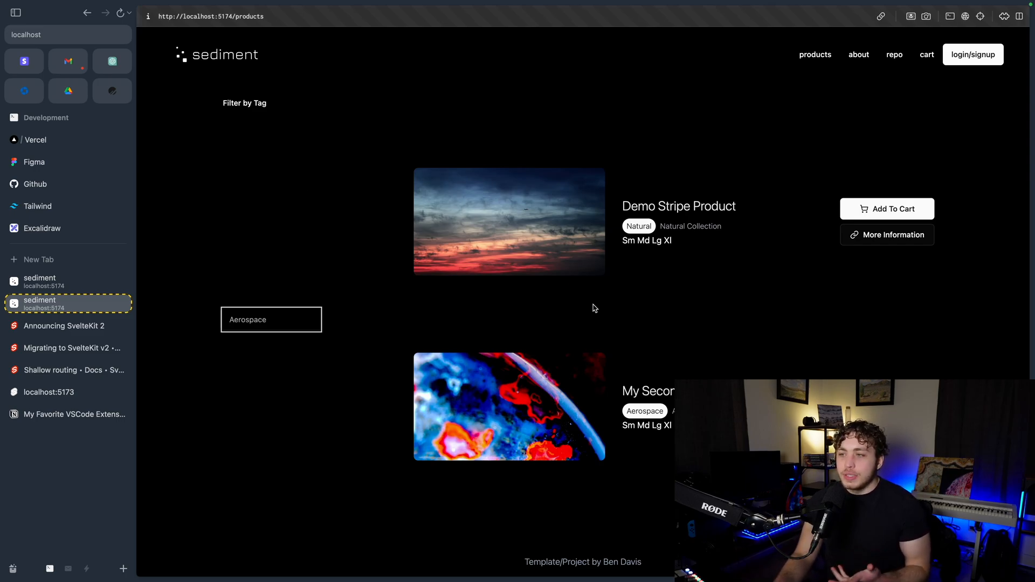
mouse_move(707, 304)
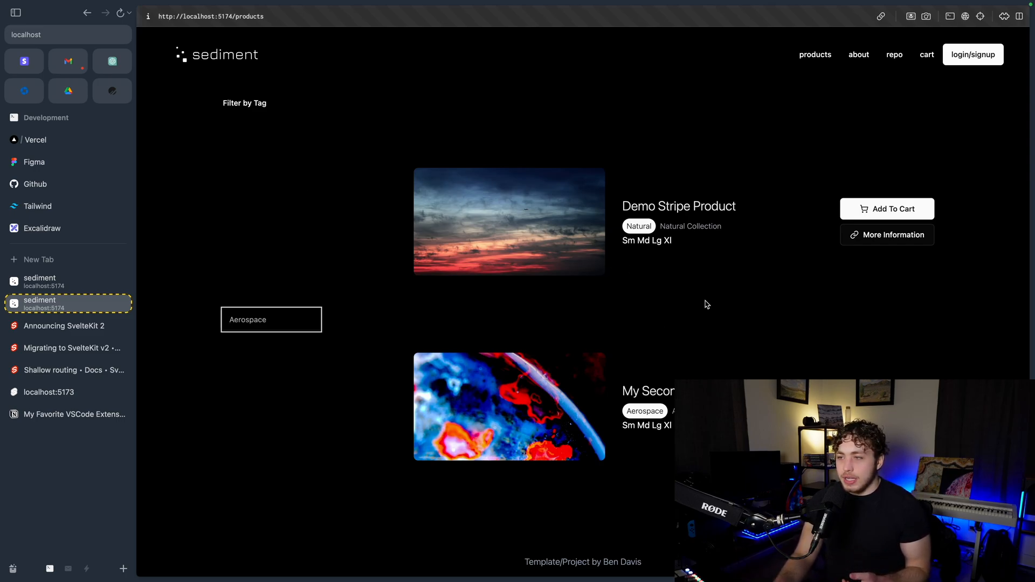
left_click(886, 235)
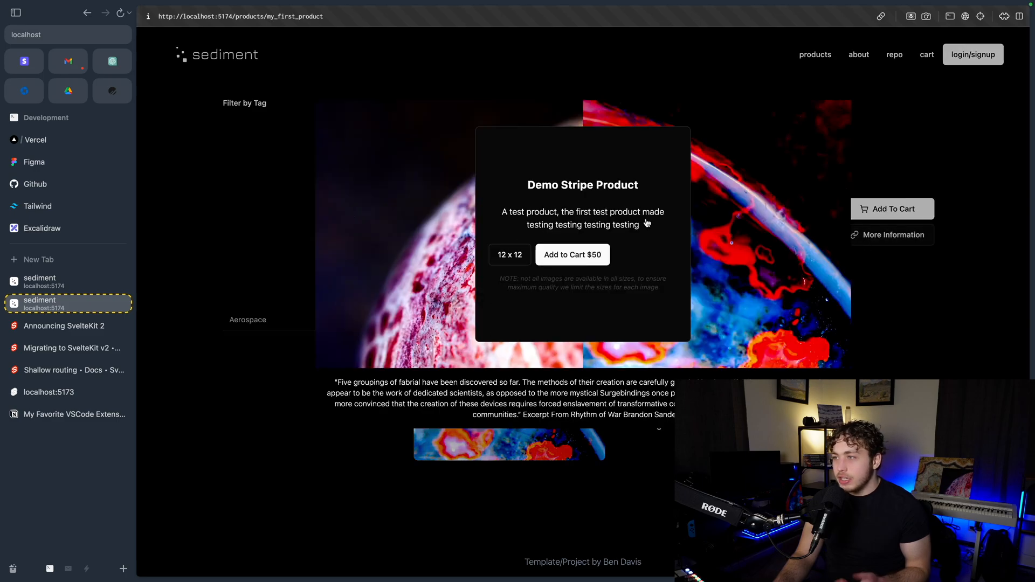
mouse_move(636, 256)
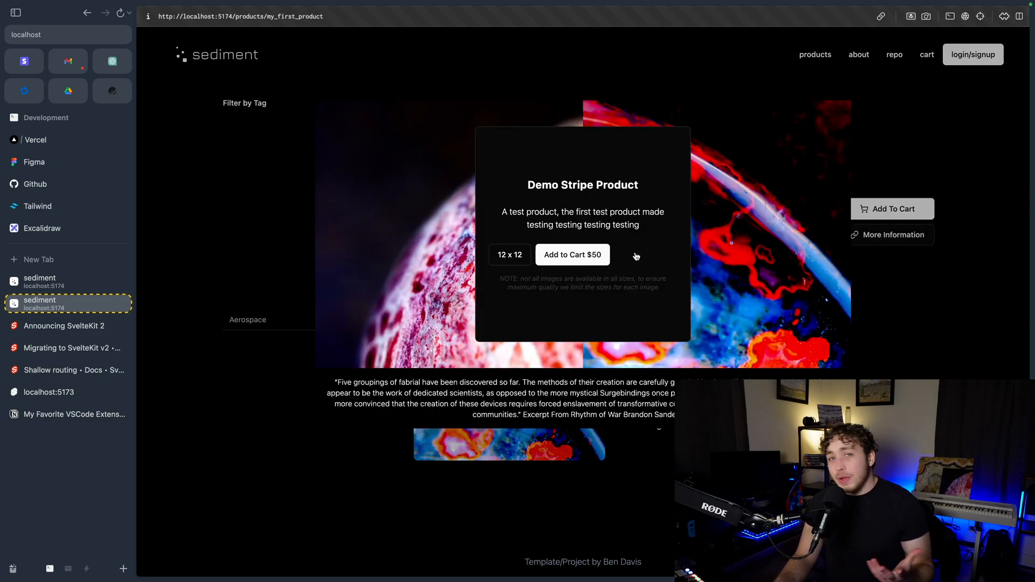
mouse_move(699, 206)
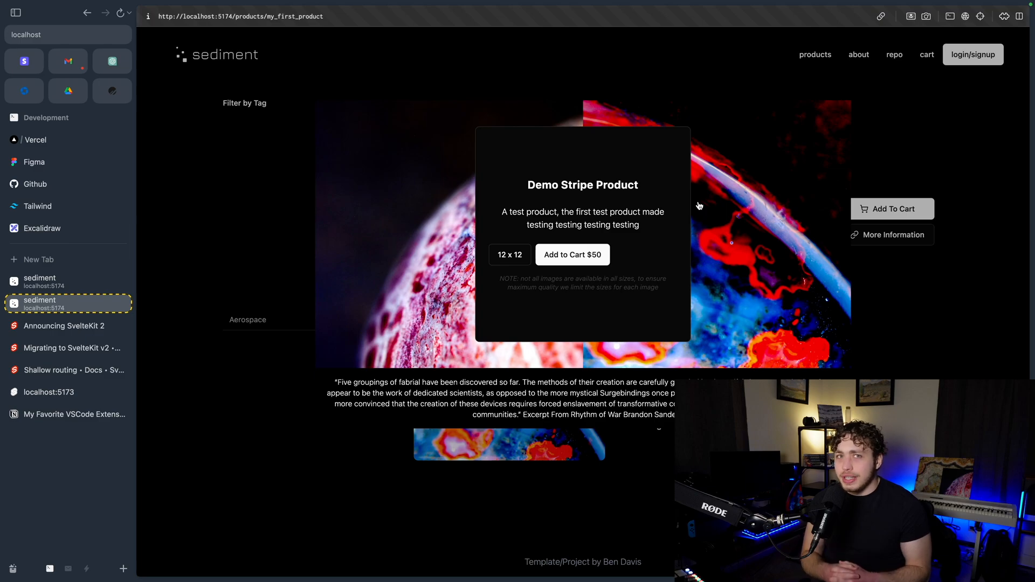
mouse_move(856, 225)
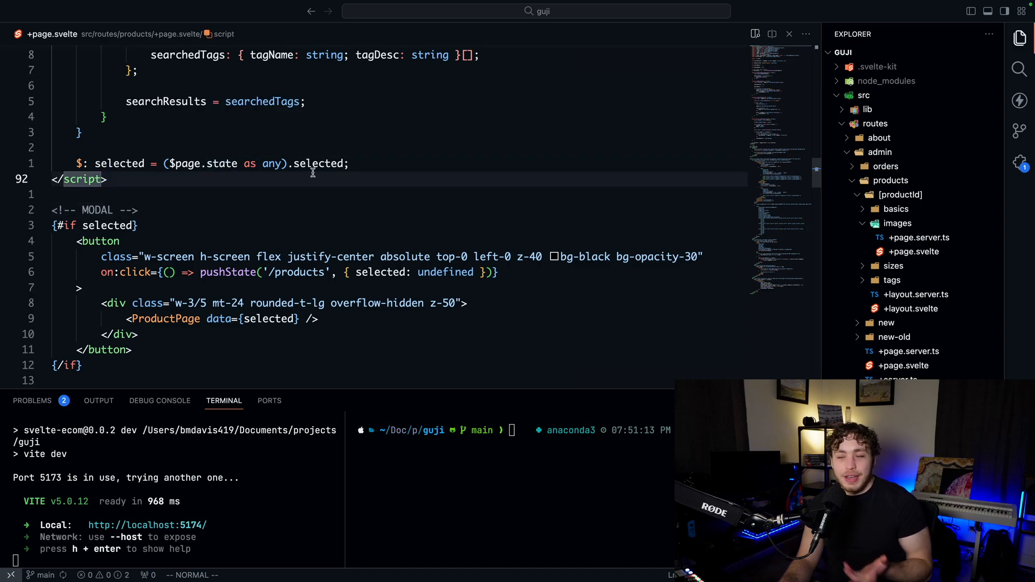
type("per")
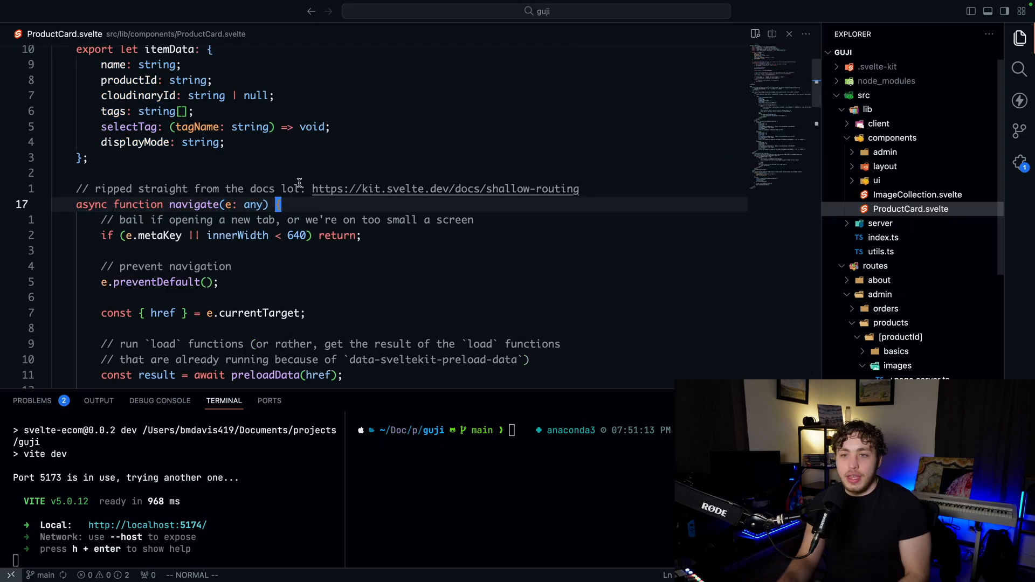
scroll("down", 3)
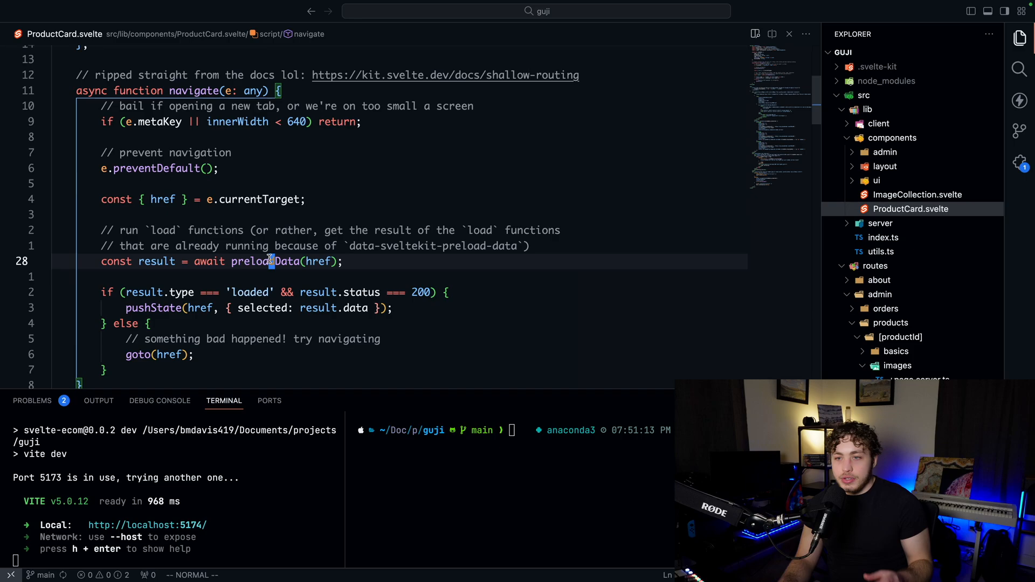
mouse_move(323, 173)
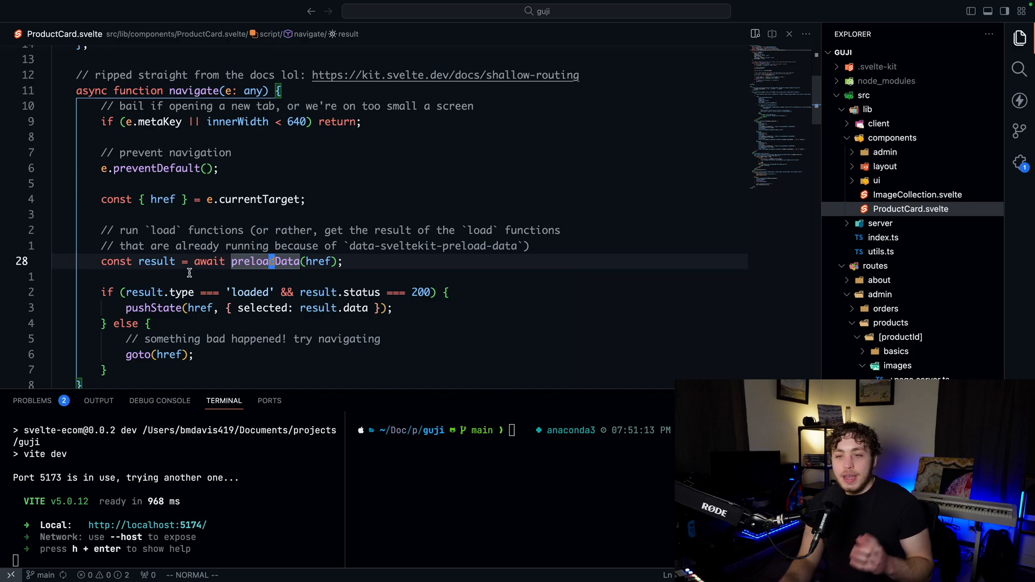
mouse_move(200, 308)
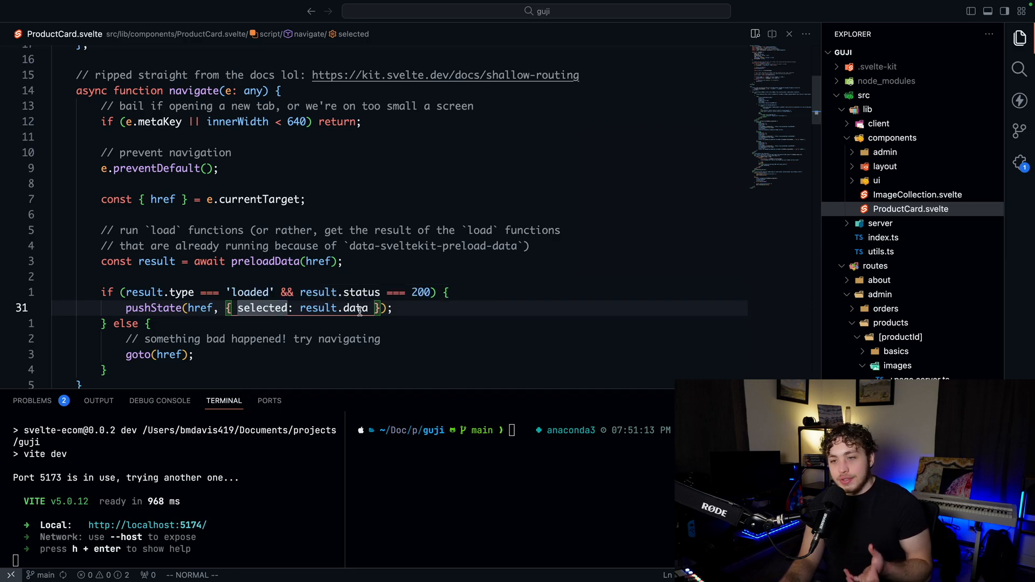
left_click(902, 300)
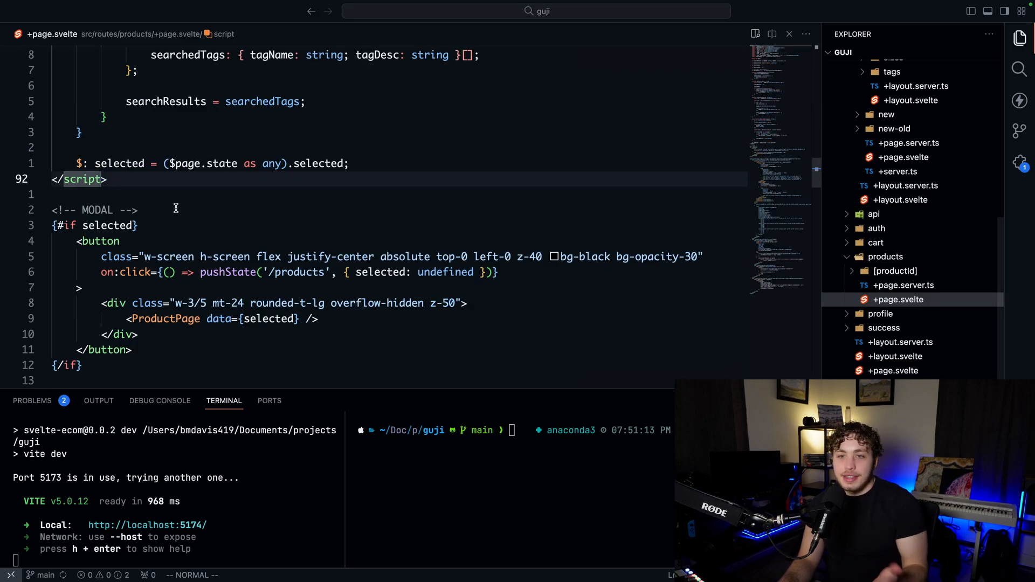
mouse_move(120, 163)
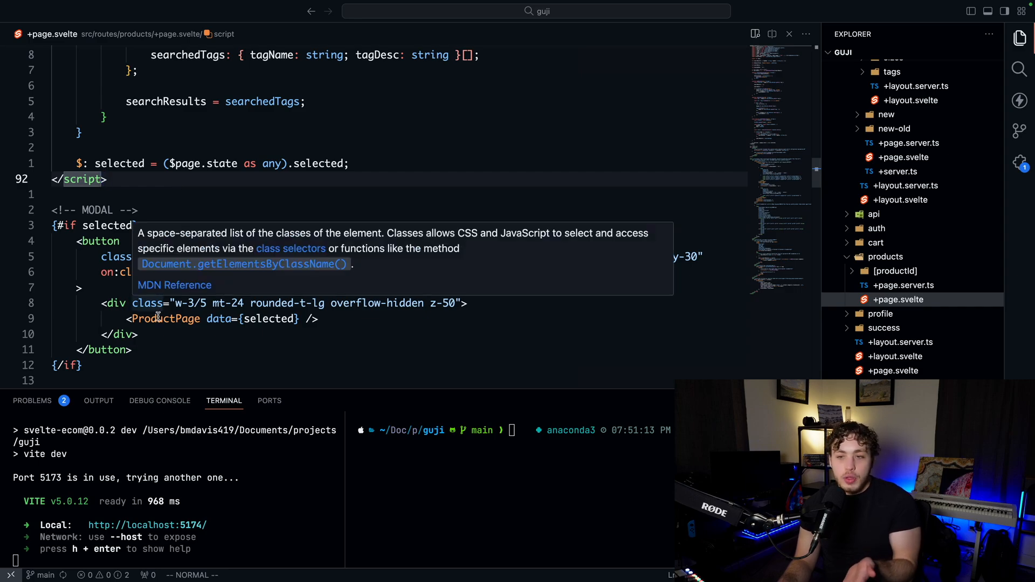
double_click(165, 318)
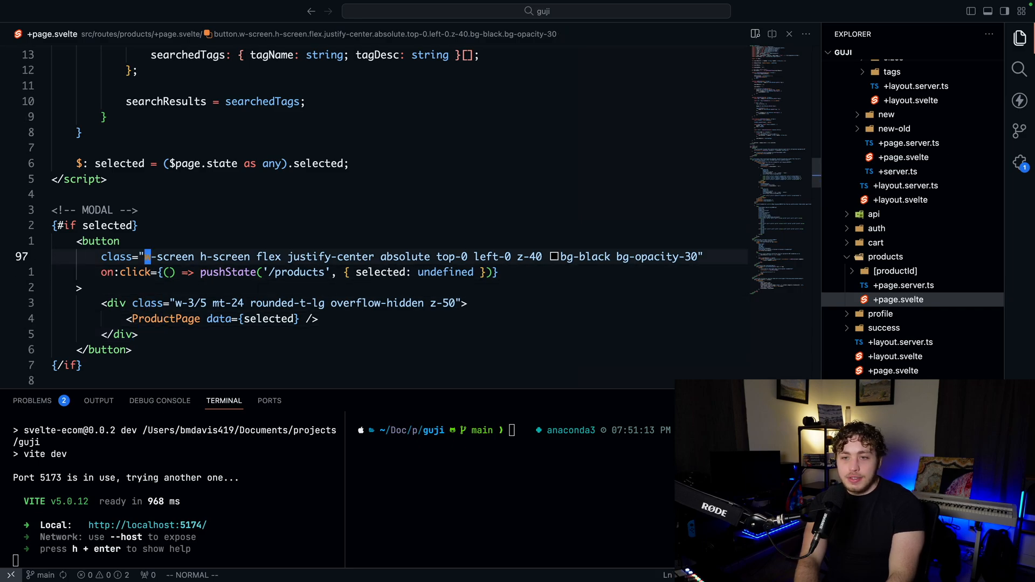
- Add in:fly to the modal in +page.svelte, then open and dismiss the Demo Stripe Product popup
type("in:")
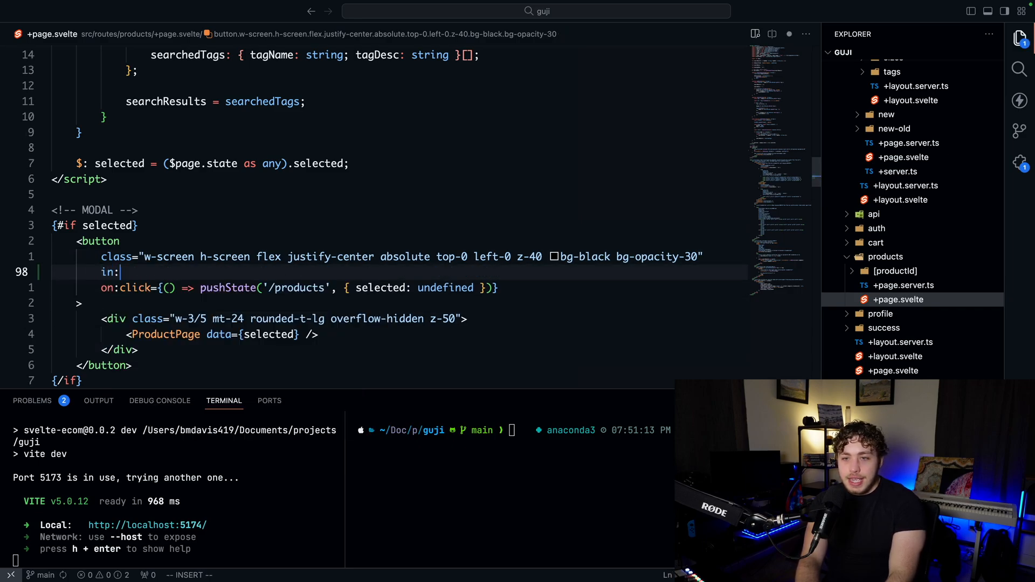
type("fly")
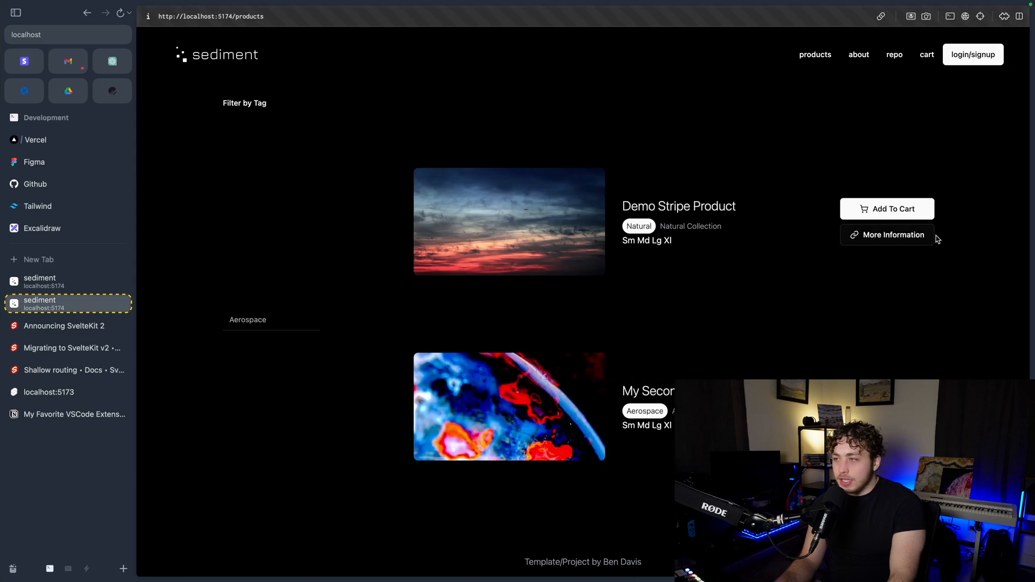
left_click(886, 234)
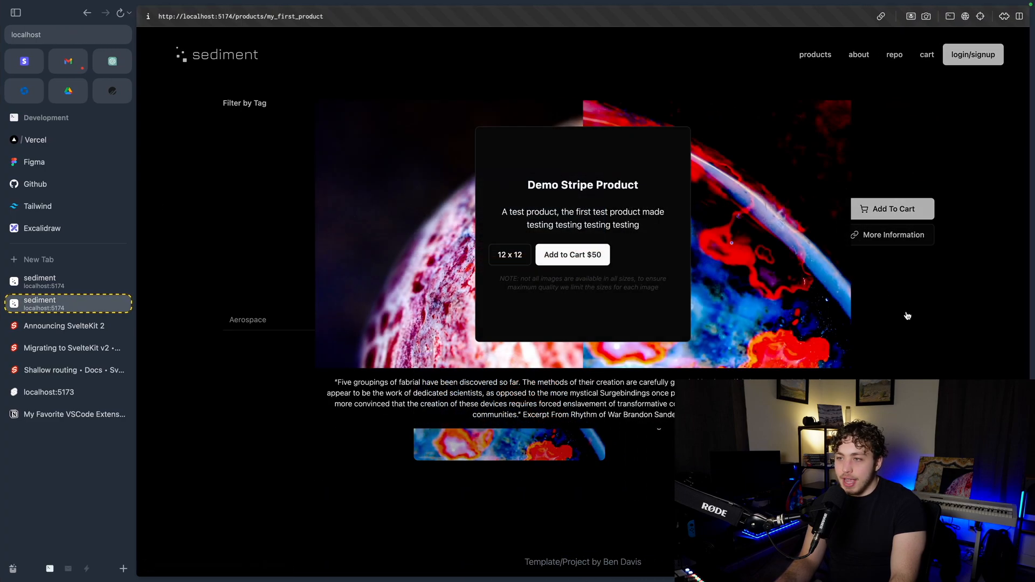
left_click(86, 16)
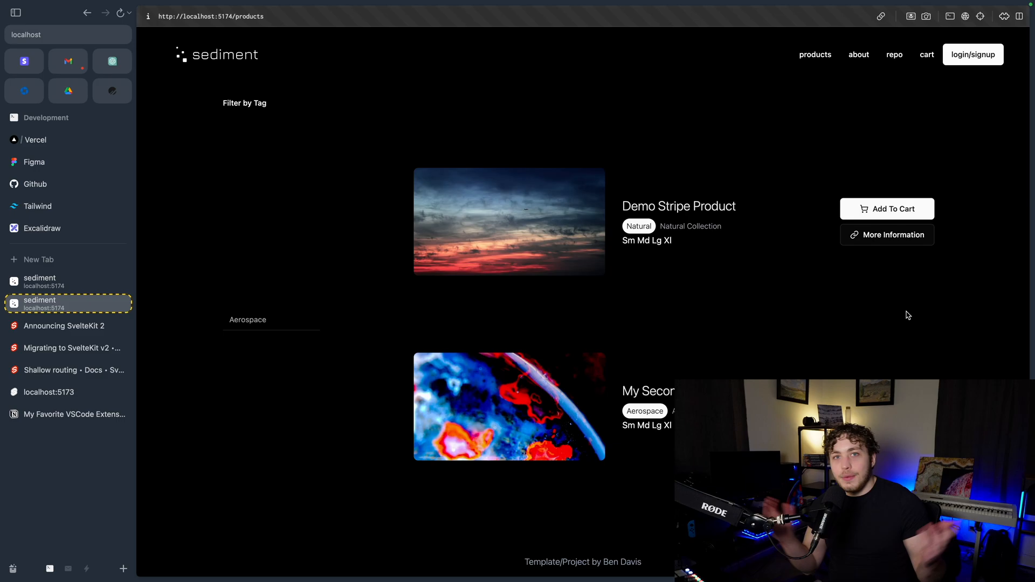